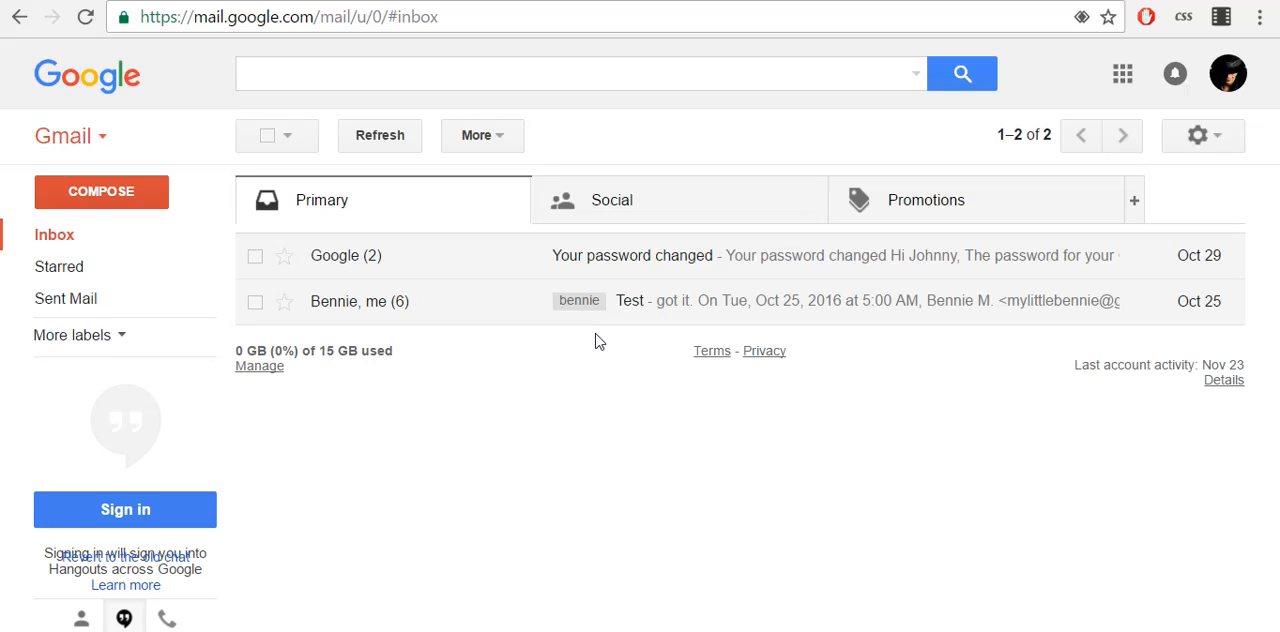
click(487, 305)
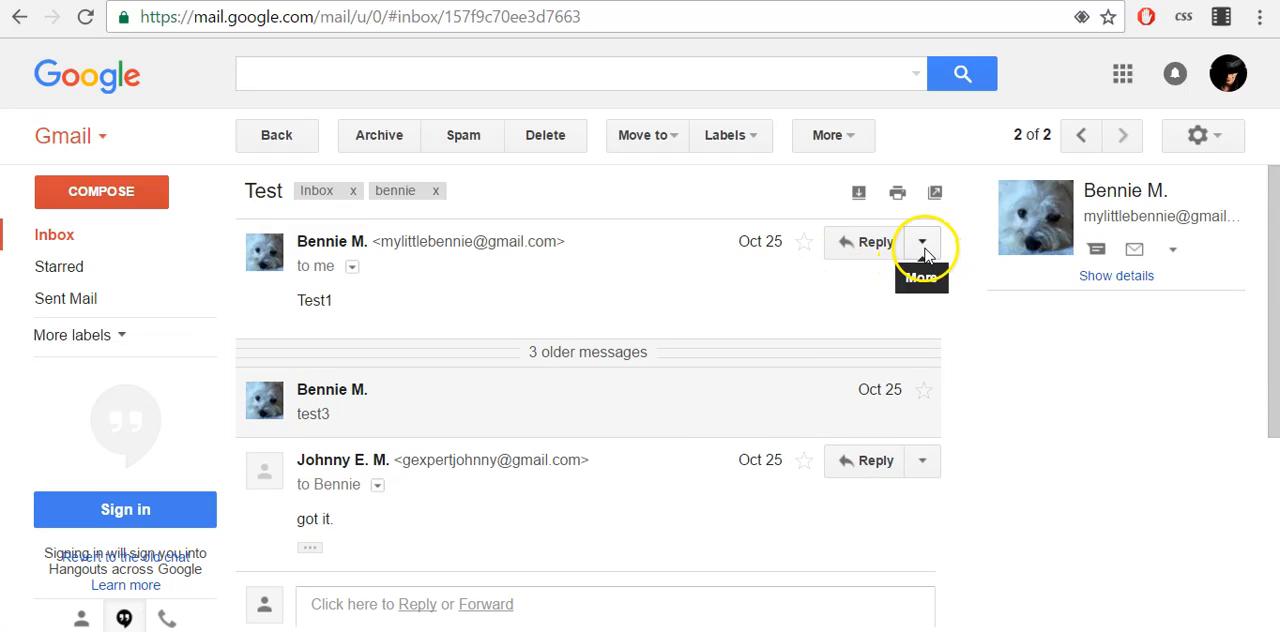
click(922, 241)
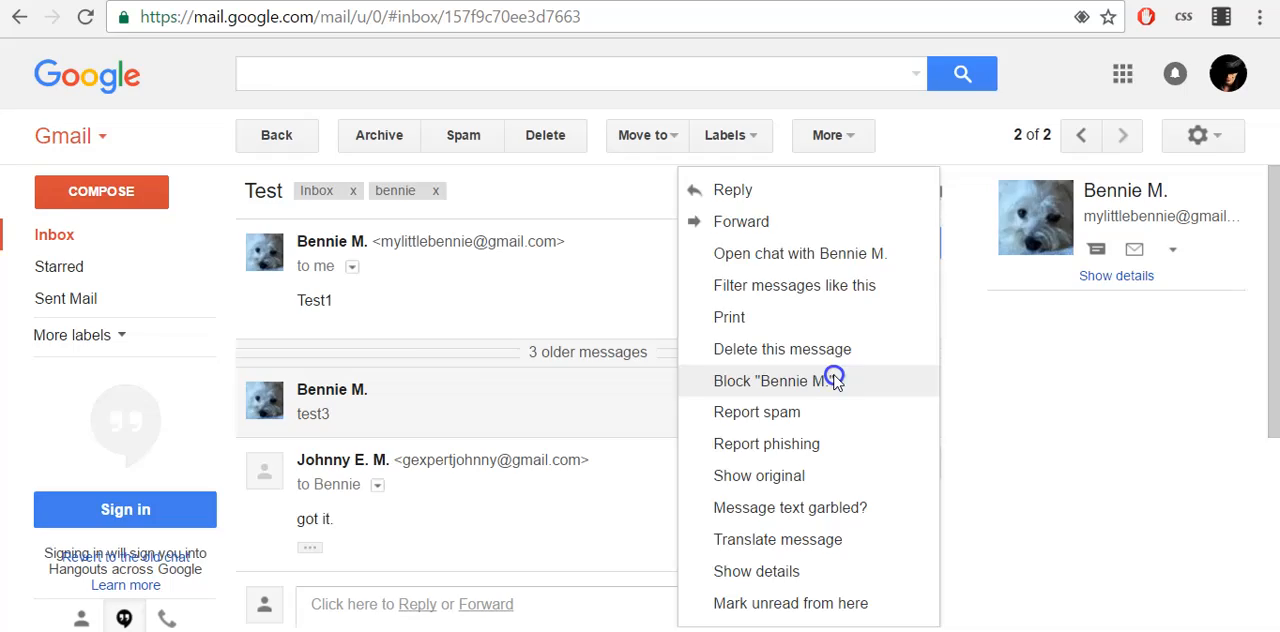
click(770, 381)
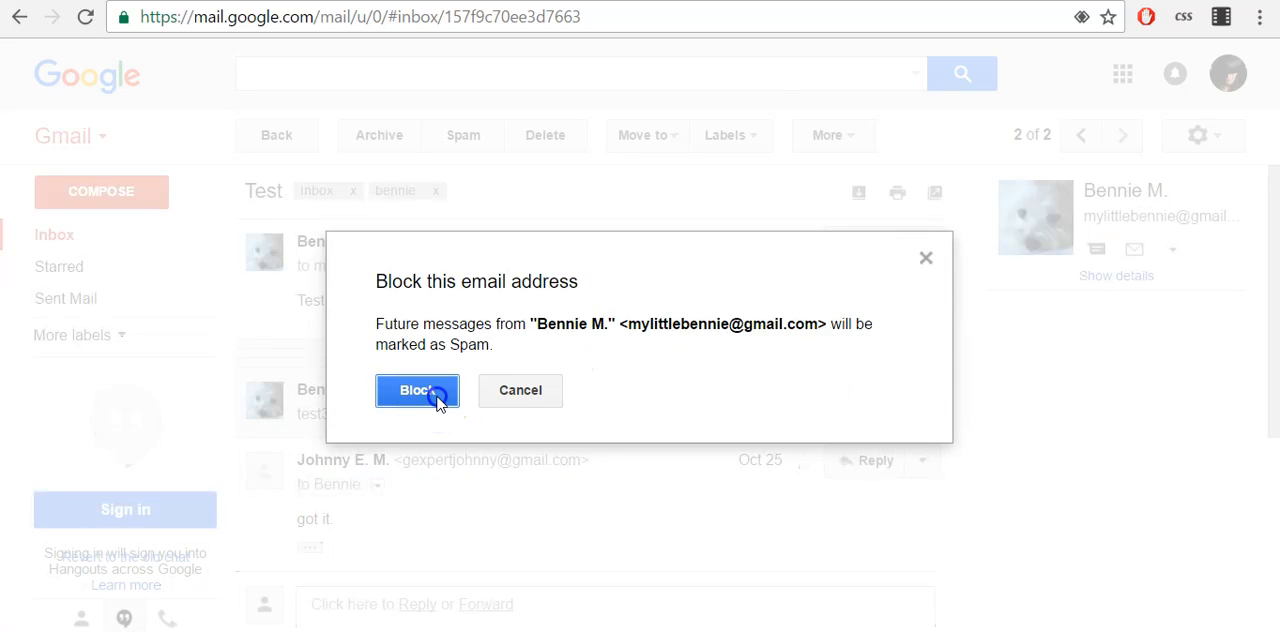
click(416, 390)
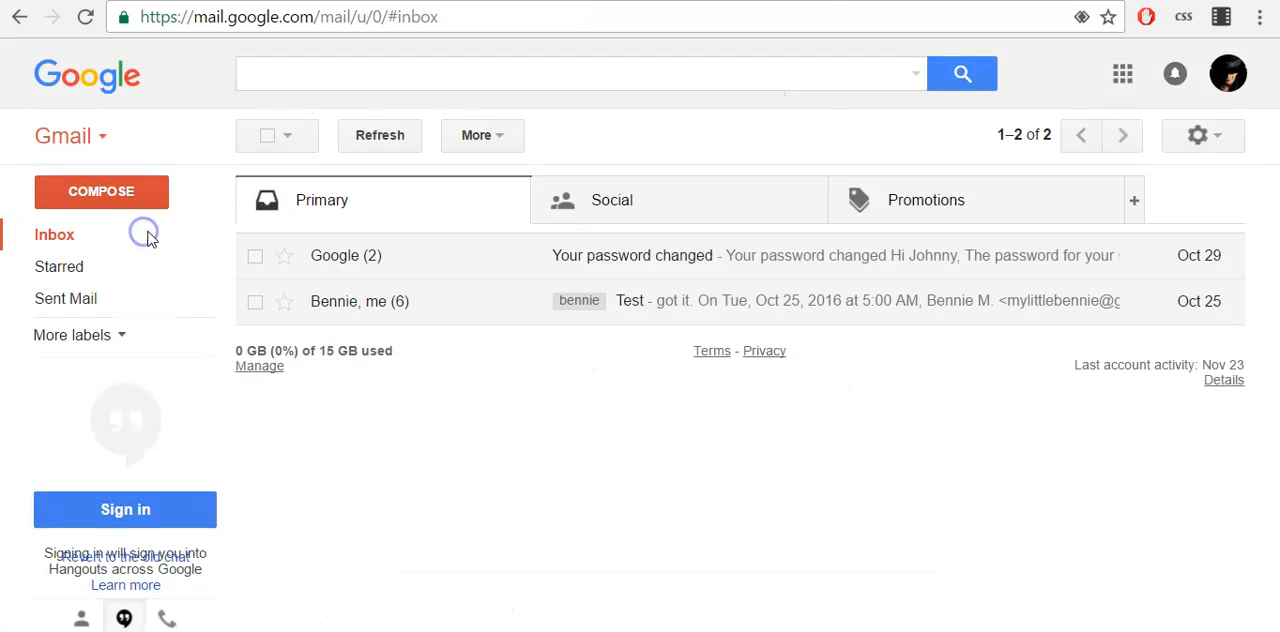
mouse_move(575, 375)
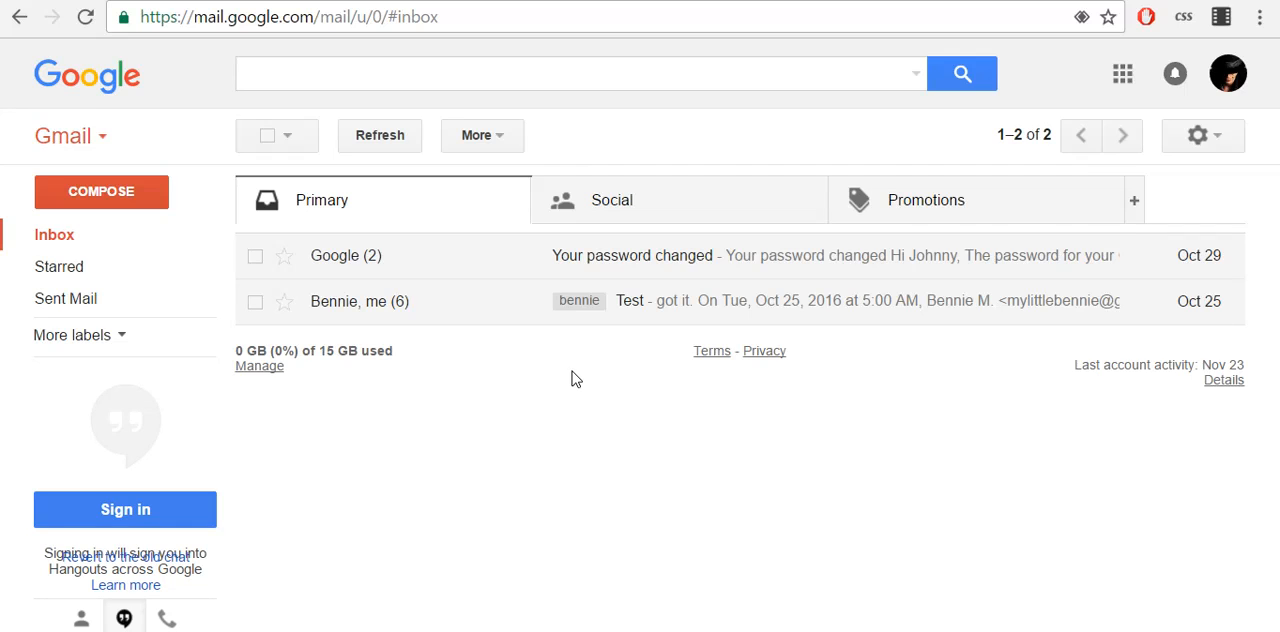
- Open the settings gear dropdown at the top right of the inbox
click(1198, 135)
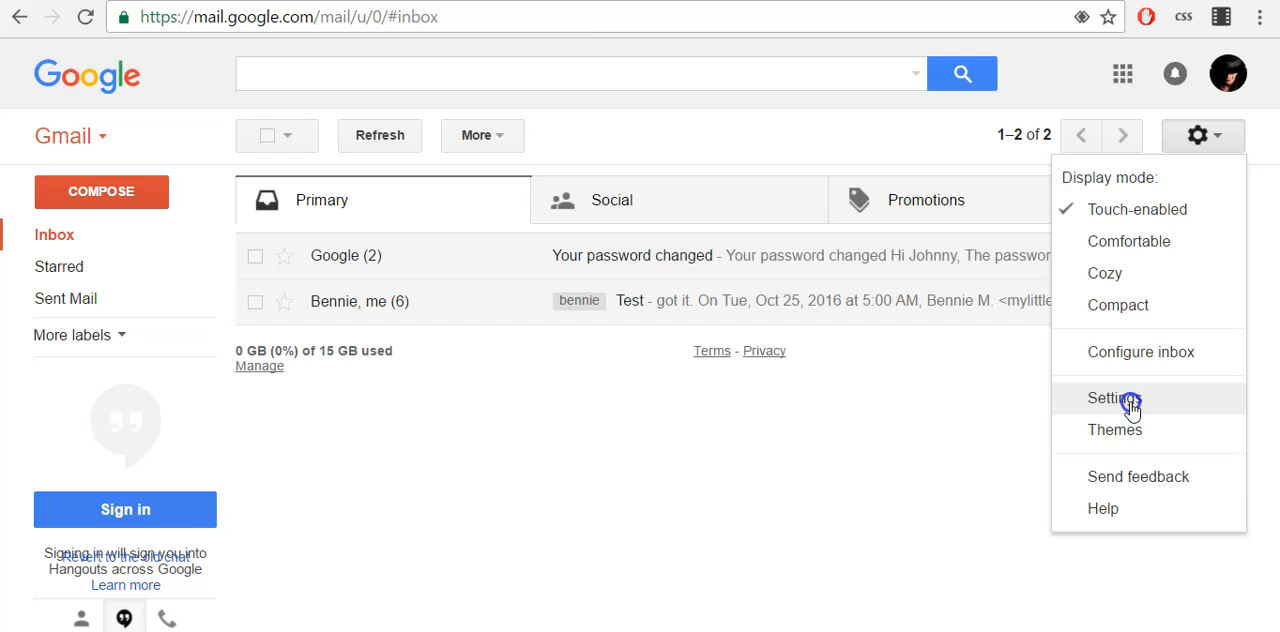
click(1113, 398)
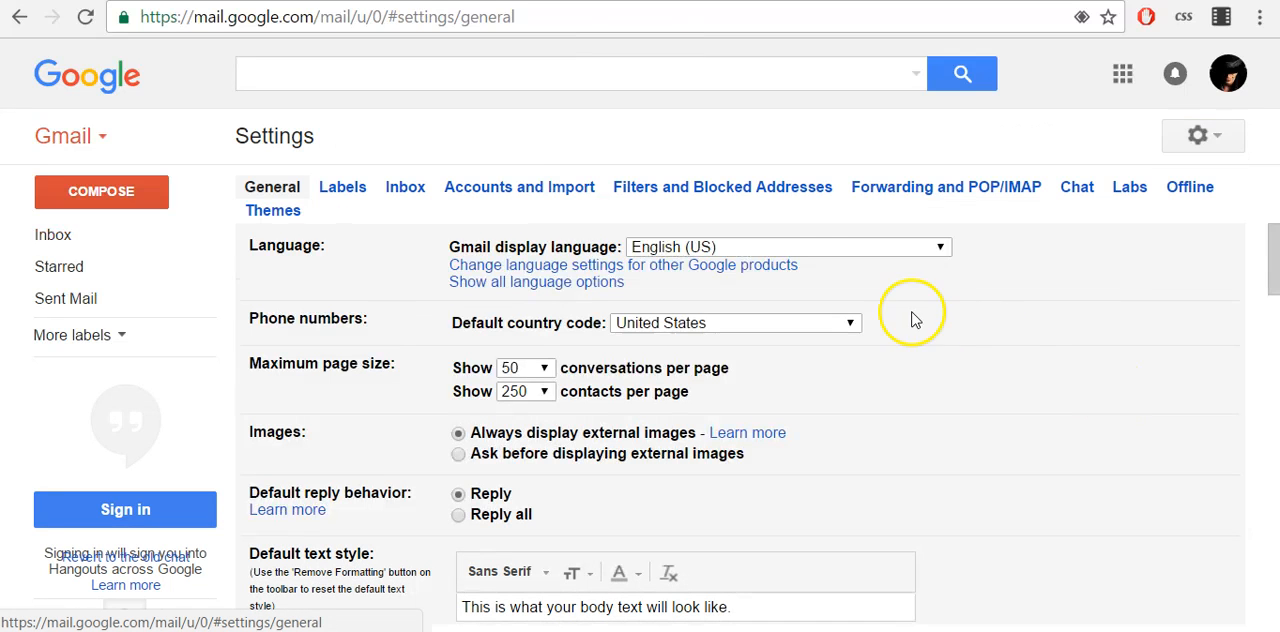
click(721, 187)
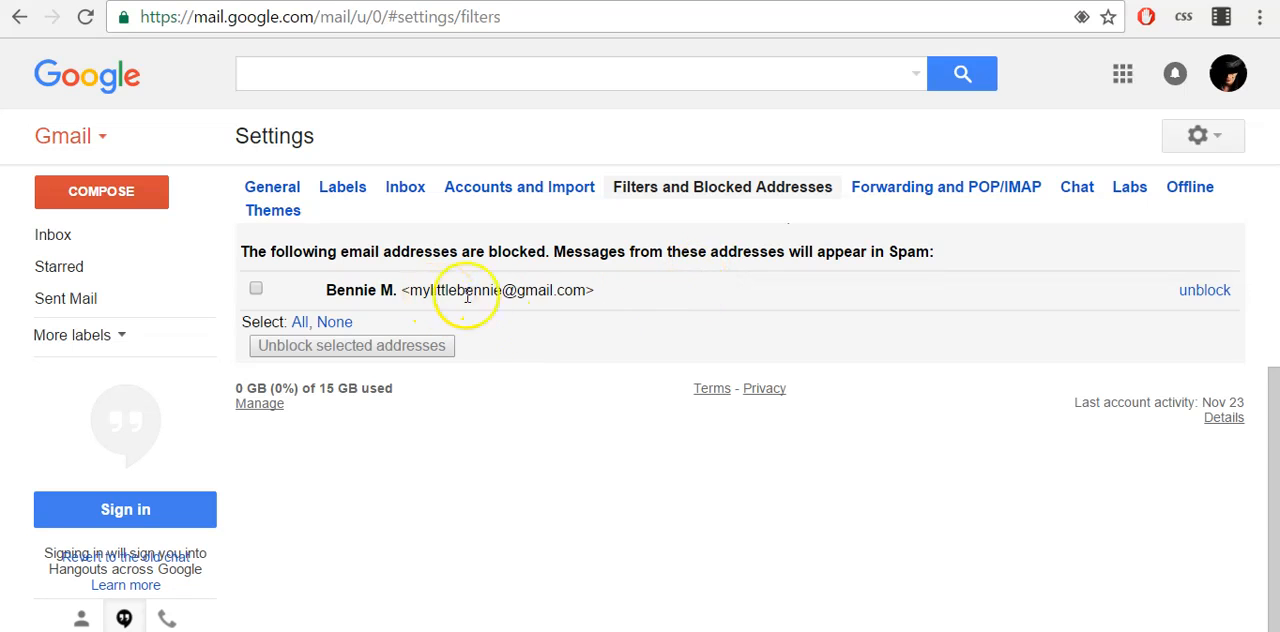
mouse_move(495, 290)
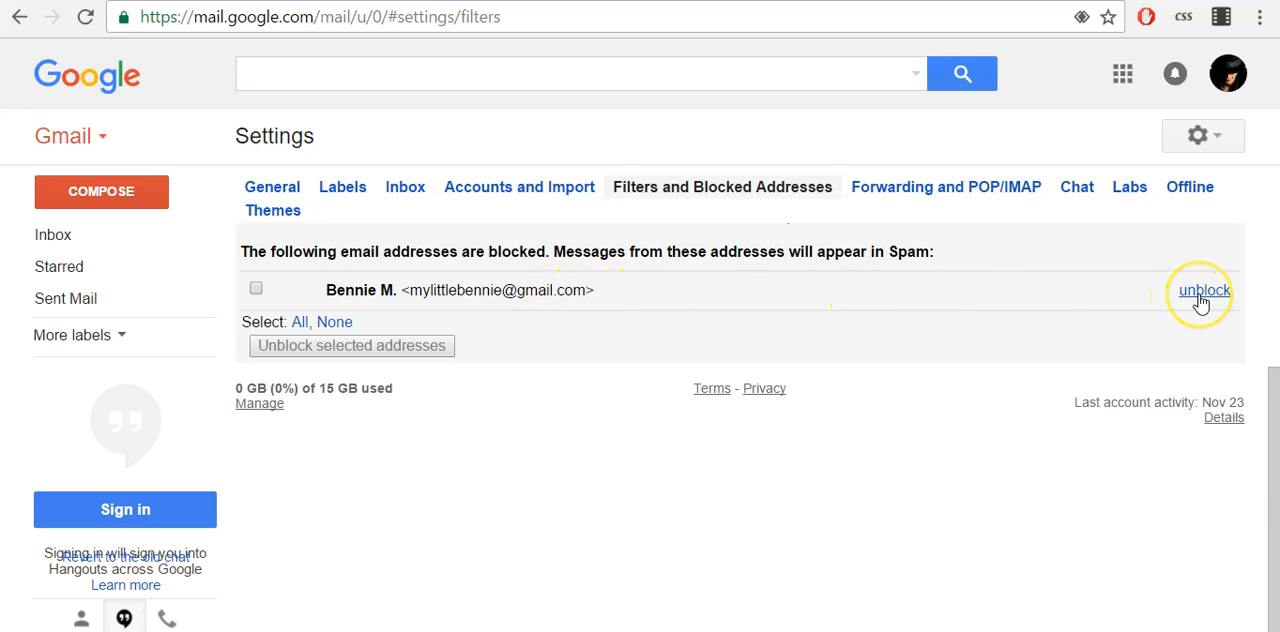
click(1204, 290)
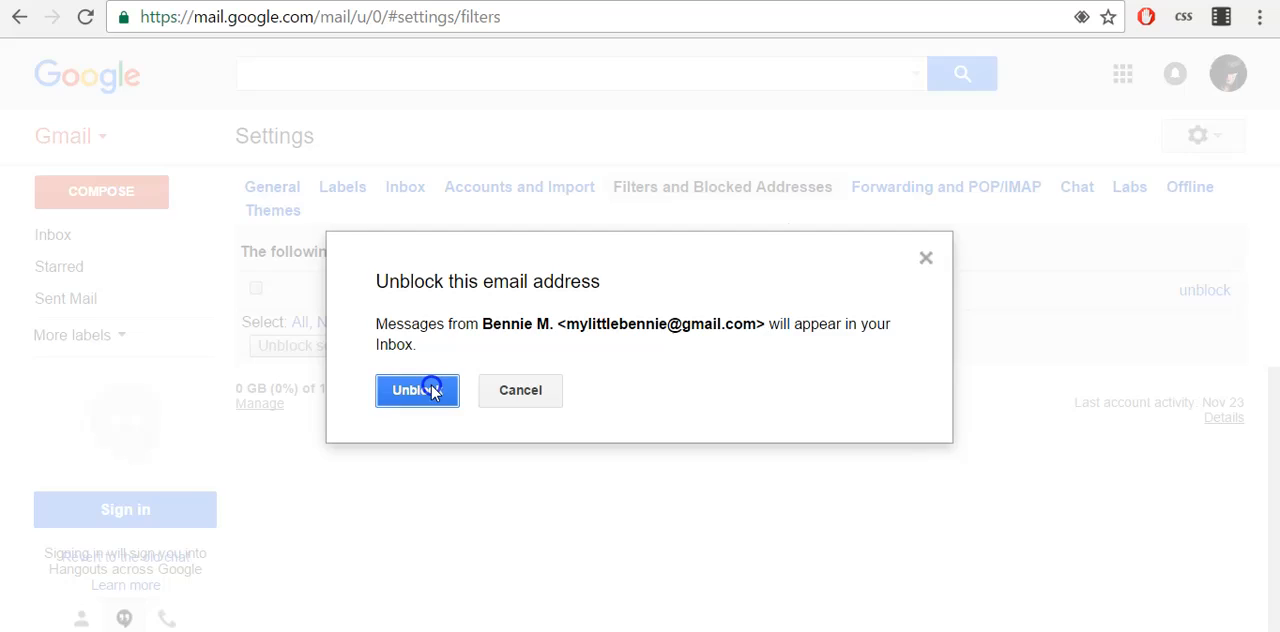
click(416, 390)
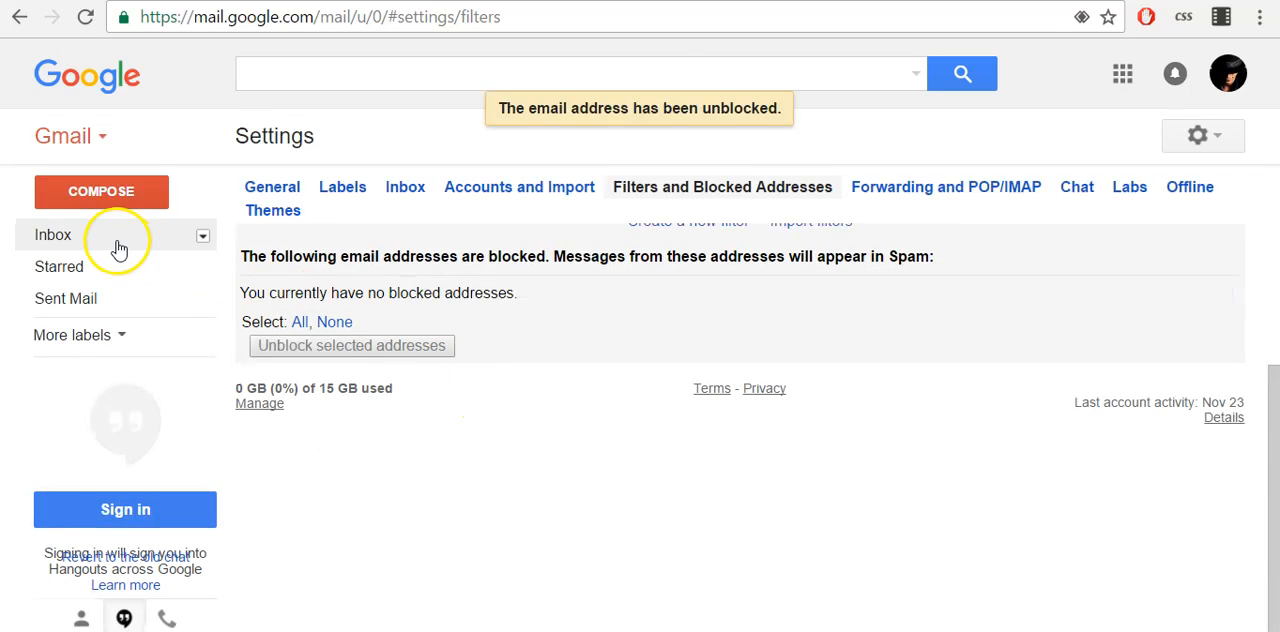
click(54, 234)
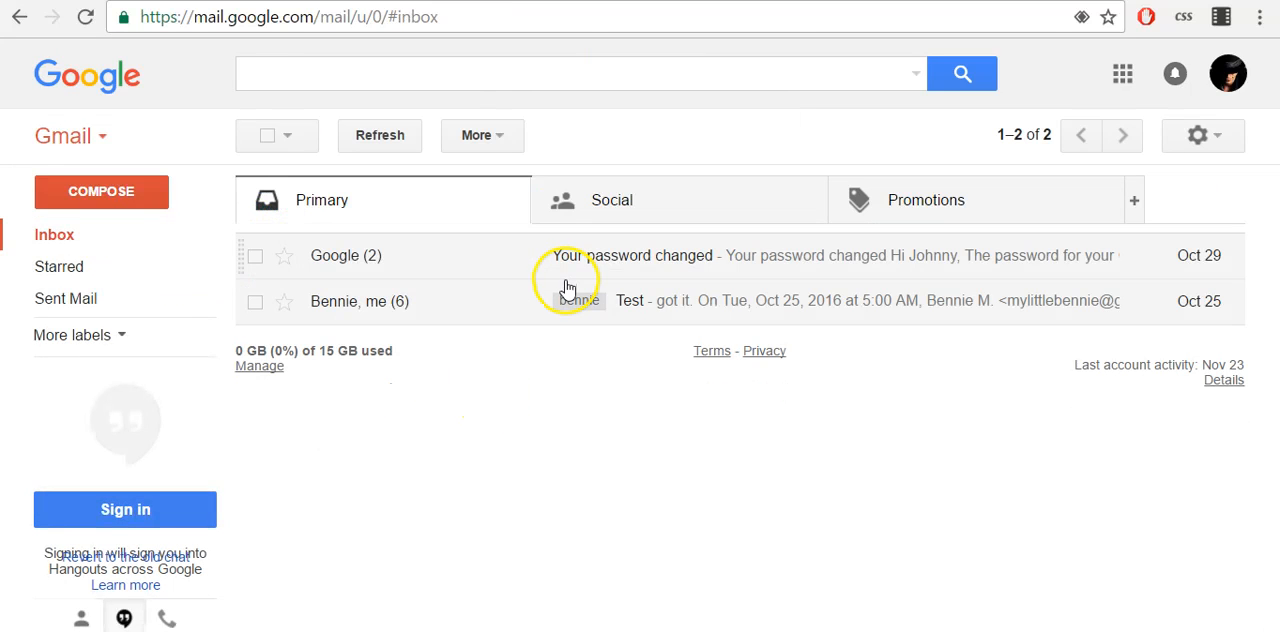